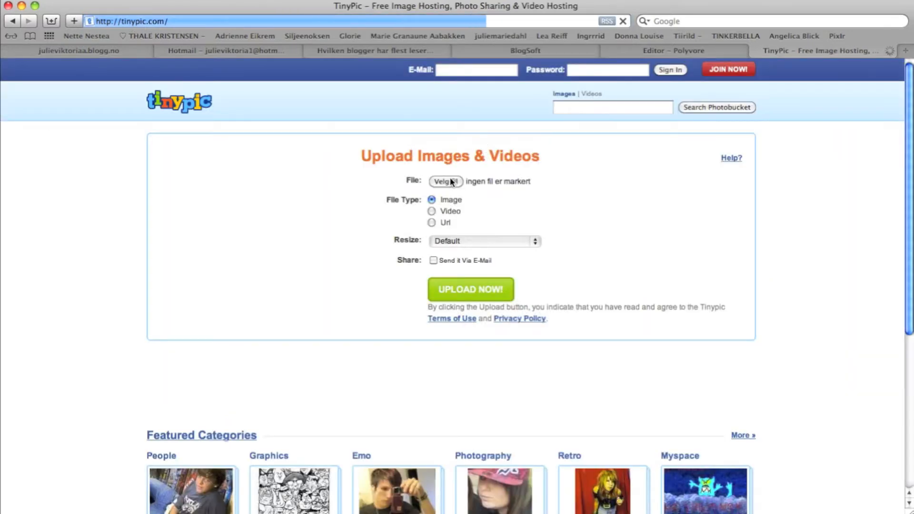
Step: Upload Uten n213avn-1.jpg to TinyPic, answering the spam check with 'nest-egg'
{"action": "left_click", "coordinate": [446, 181]}
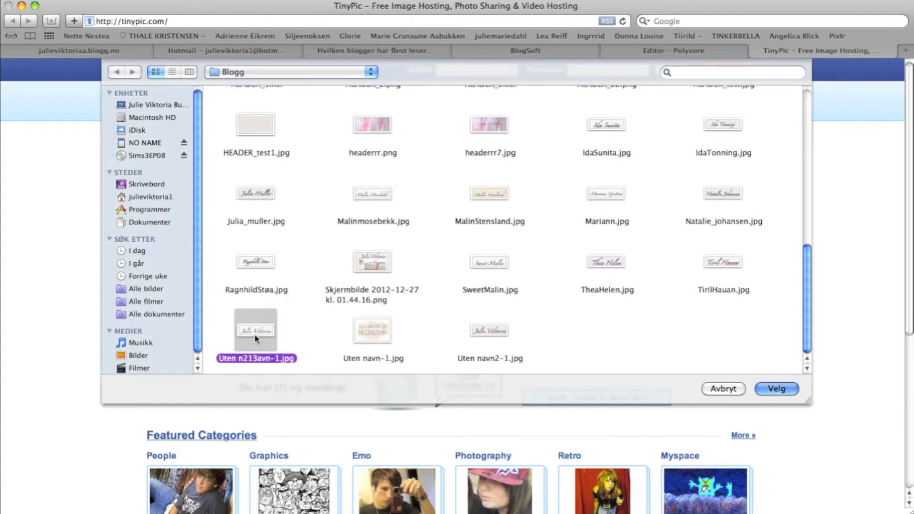
{"action": "left_click", "coordinate": [777, 390]}
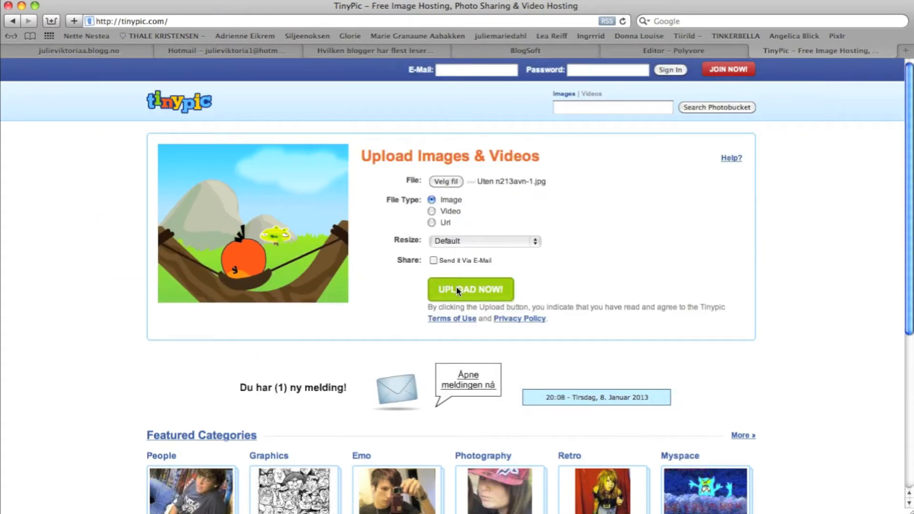
{"action": "left_click", "coordinate": [470, 289]}
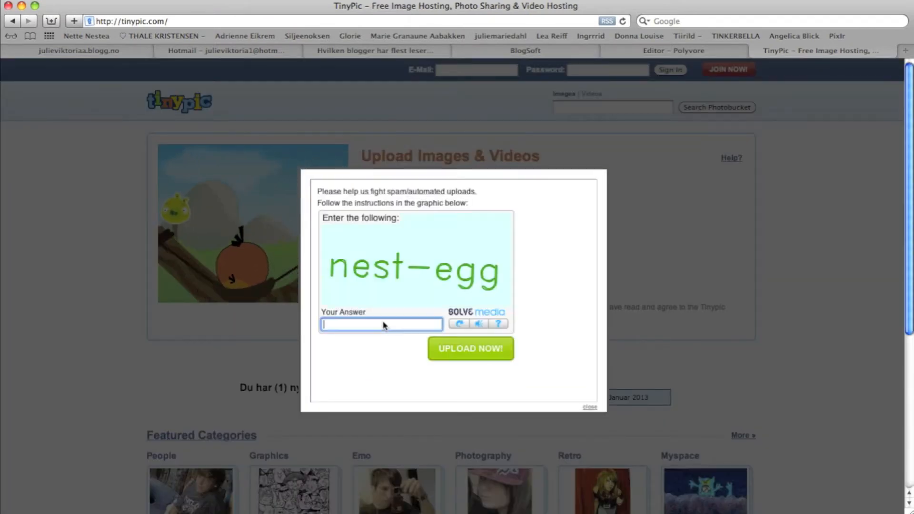
{"action": "type", "text": "nest-egg"}
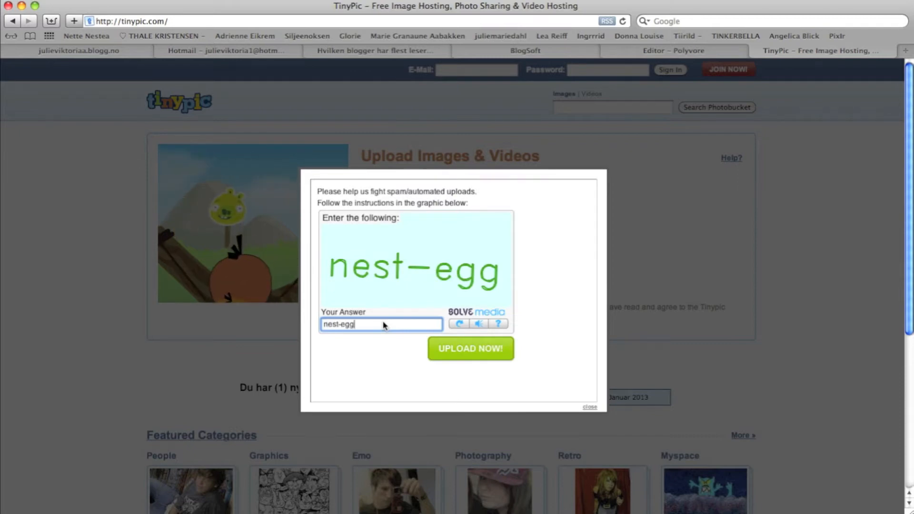
{"action": "left_click", "coordinate": [471, 348]}
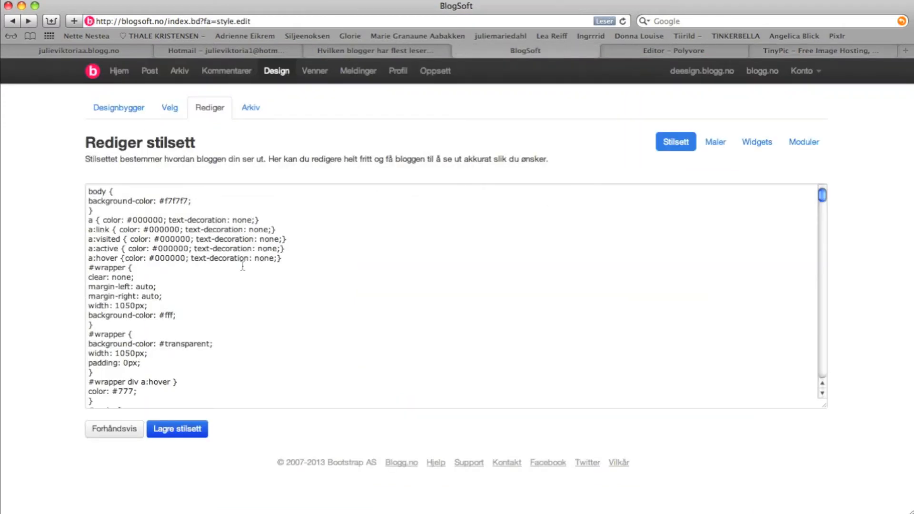
Step: Replace the #header background-image URL with the new TinyPic link and preview the design
{"action": "scroll", "scroll_direction": "down", "scroll_amount": 3}
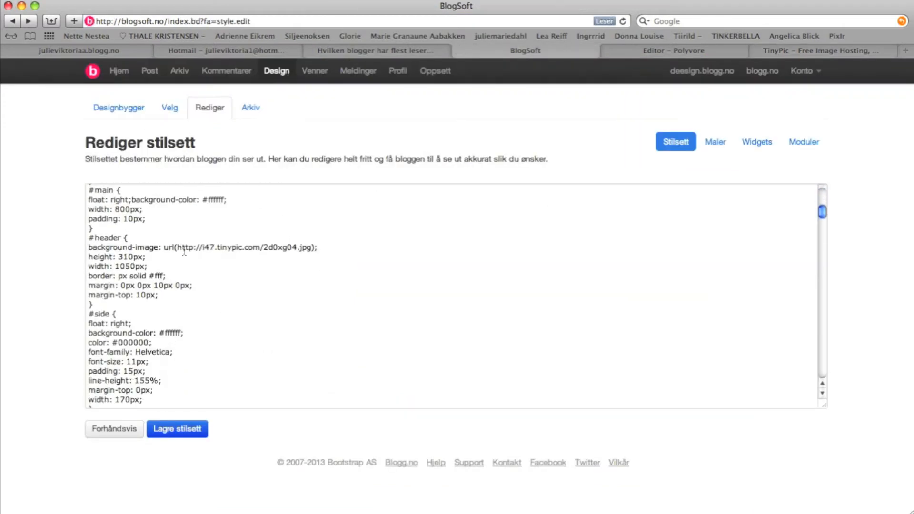
{"action": "double_click", "coordinate": [245, 248]}
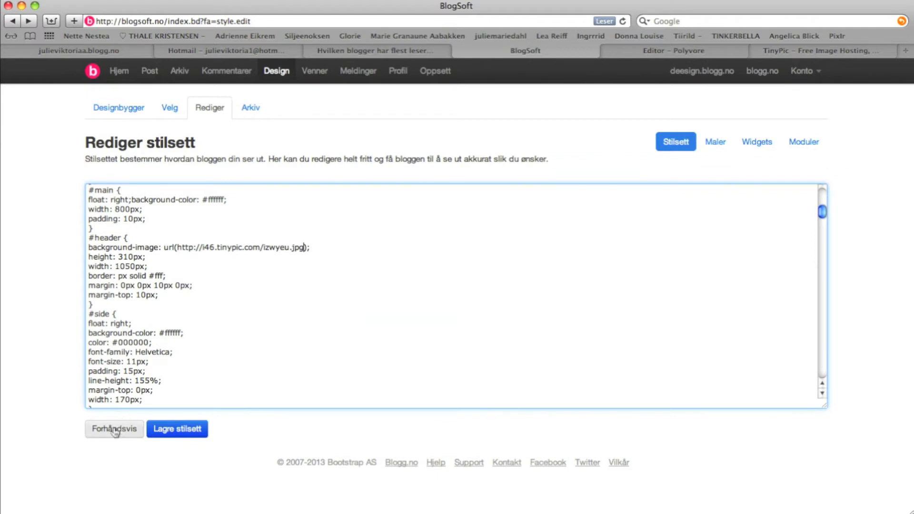
{"action": "left_click", "coordinate": [113, 430]}
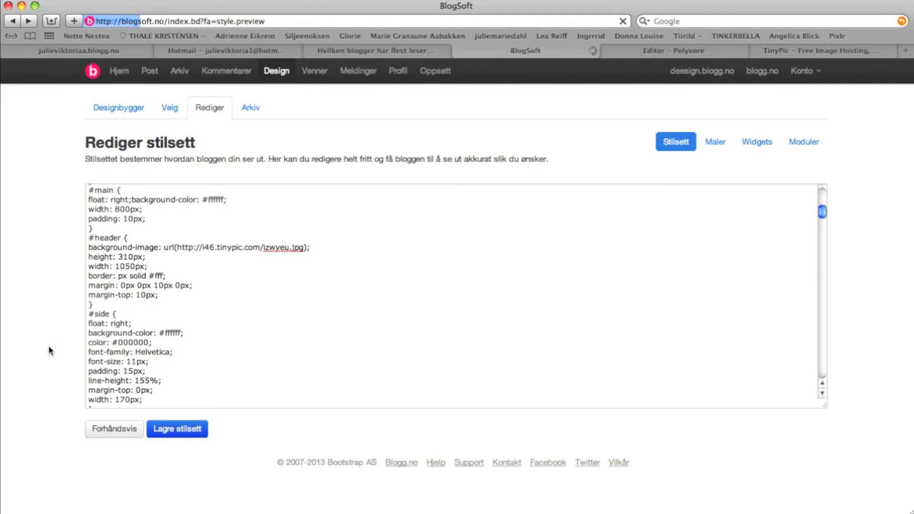
{"action": "left_click", "coordinate": [114, 429]}
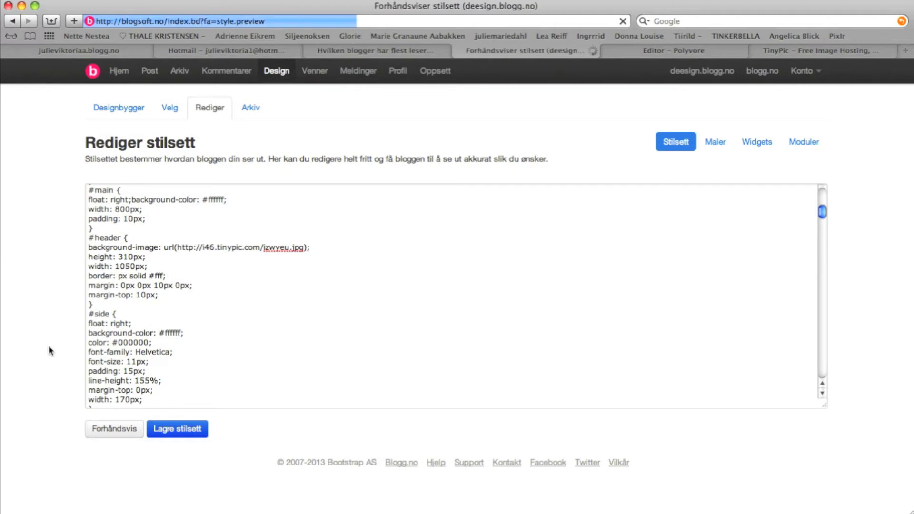
{"action": "left_click", "coordinate": [114, 430]}
{"action": "type", "text": "tinypic"}
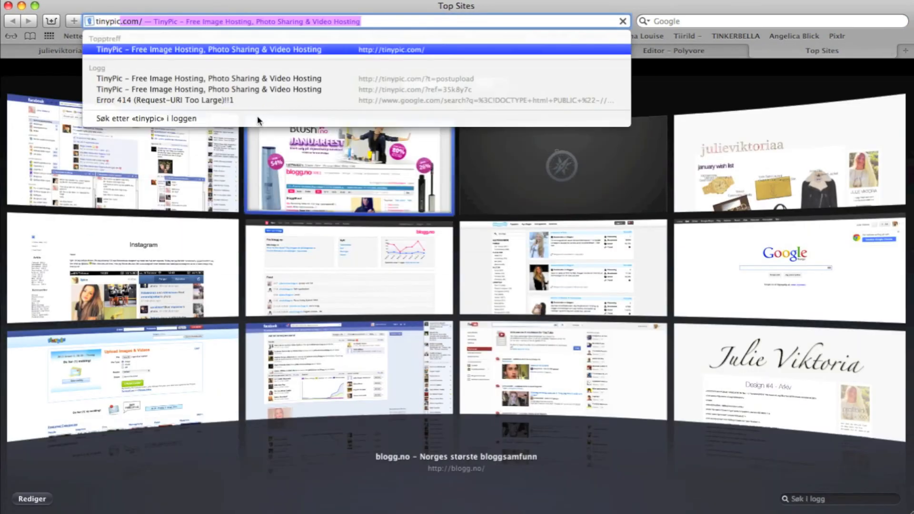
Step: Upload DSC_4523.jpg to TinyPic, answering the spam check with 'how int'
{"action": "left_click", "coordinate": [208, 50]}
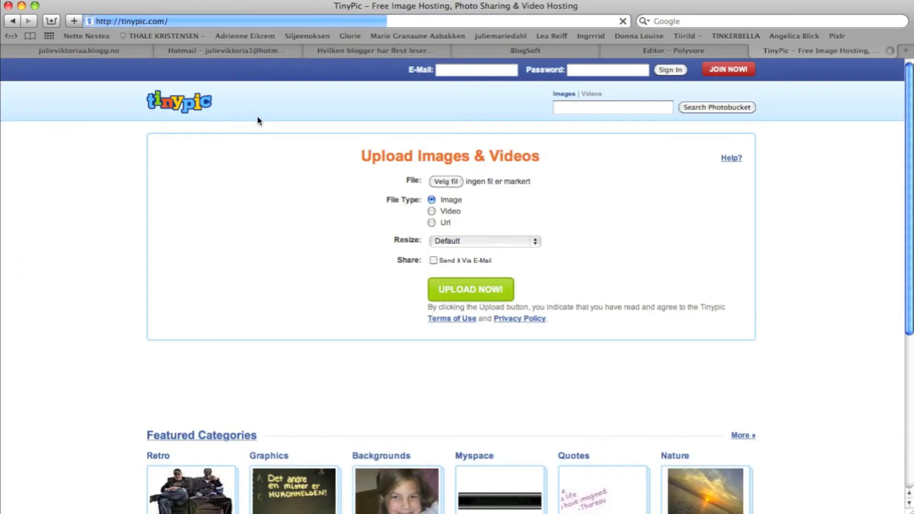
{"action": "left_click", "coordinate": [446, 182]}
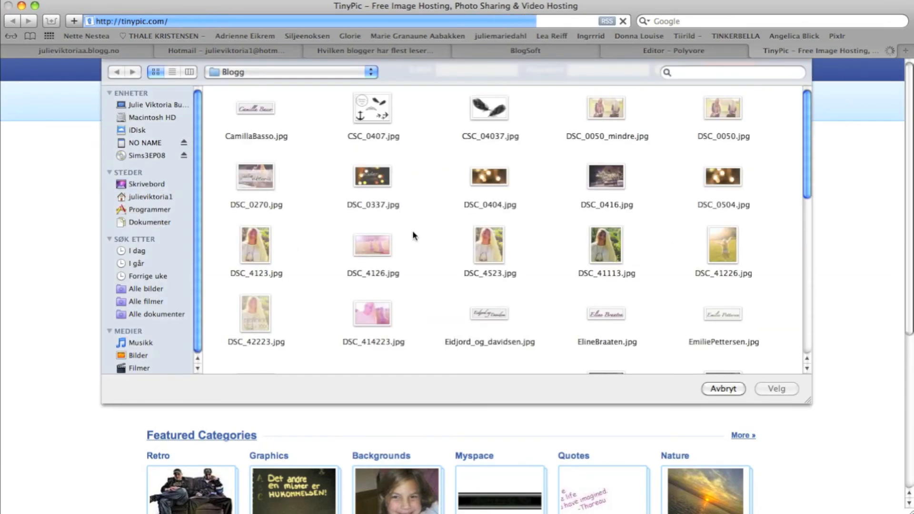
{"action": "left_click", "coordinate": [776, 388]}
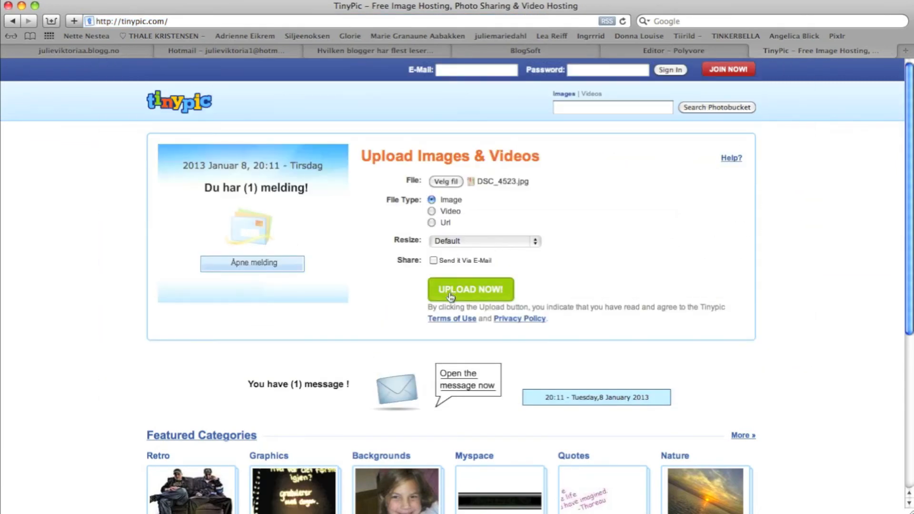
{"action": "left_click", "coordinate": [470, 289]}
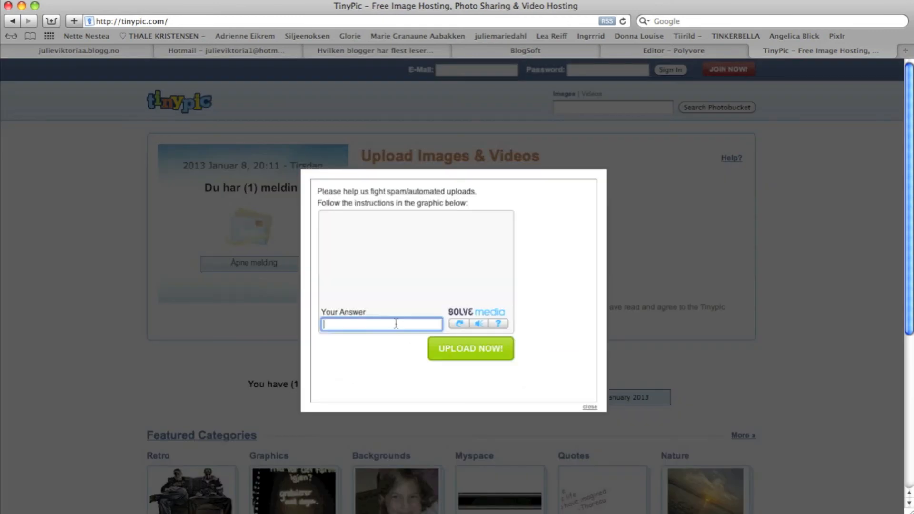
{"action": "type", "text": "how int"}
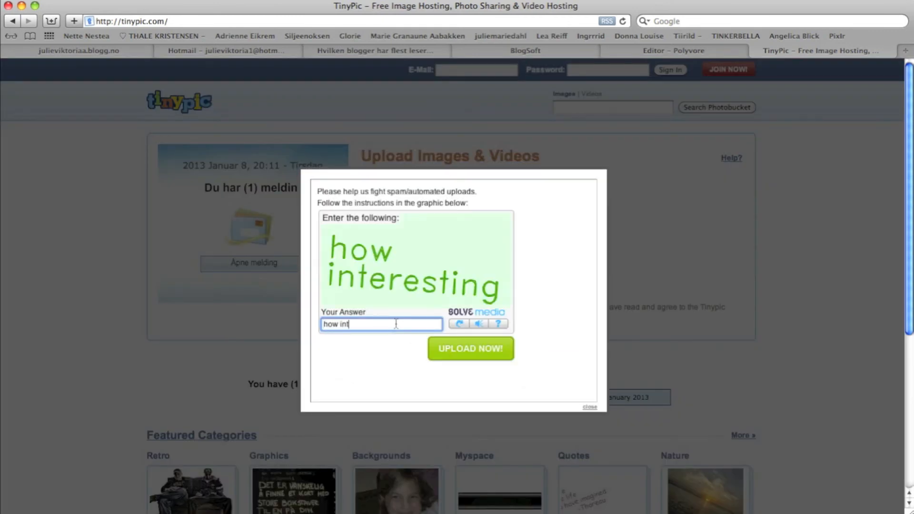
{"action": "left_click", "coordinate": [470, 349]}
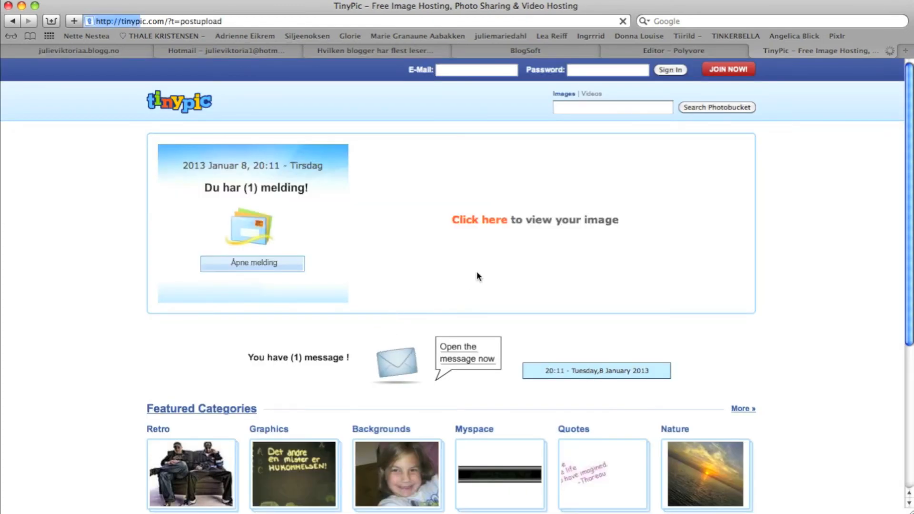
{"action": "mouse_move", "coordinate": [505, 270]}
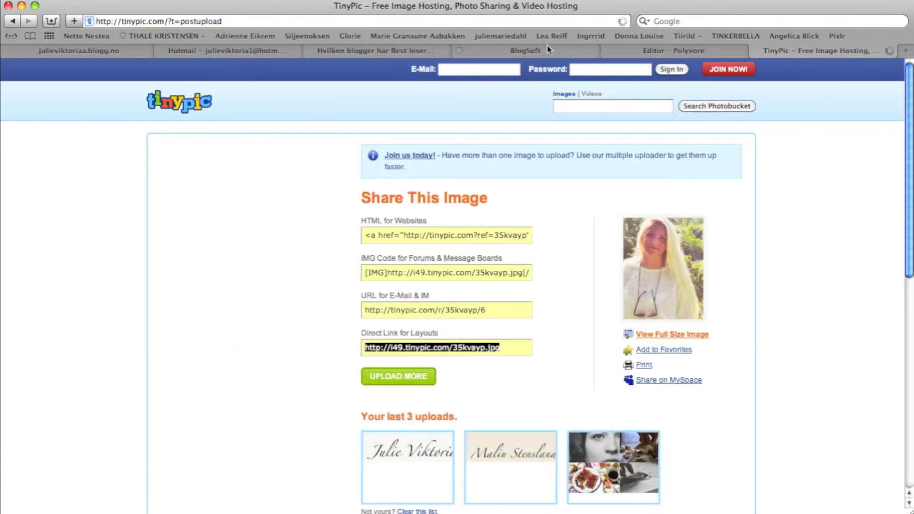
Step: Paste the new TinyPic portrait link over the sidebar img src and preview the blog
{"action": "left_click", "coordinate": [525, 51]}
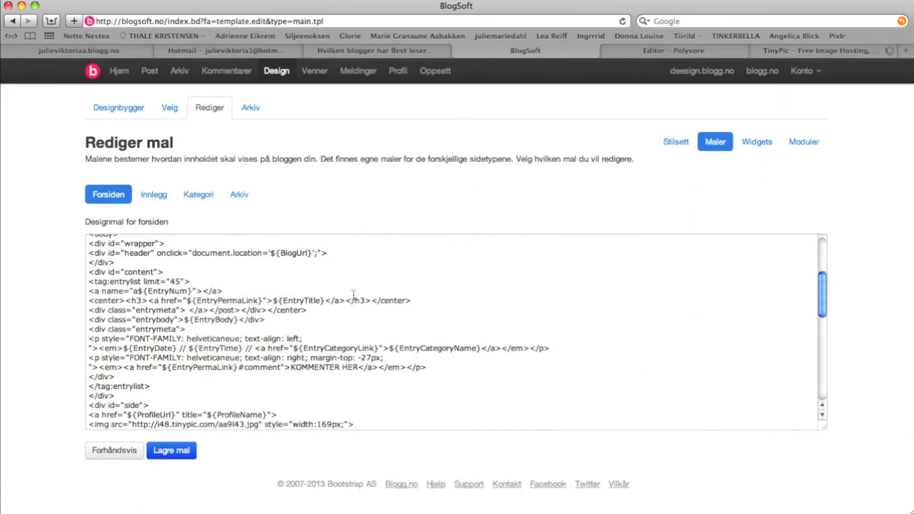
{"action": "scroll", "scroll_direction": "down", "scroll_amount": 3}
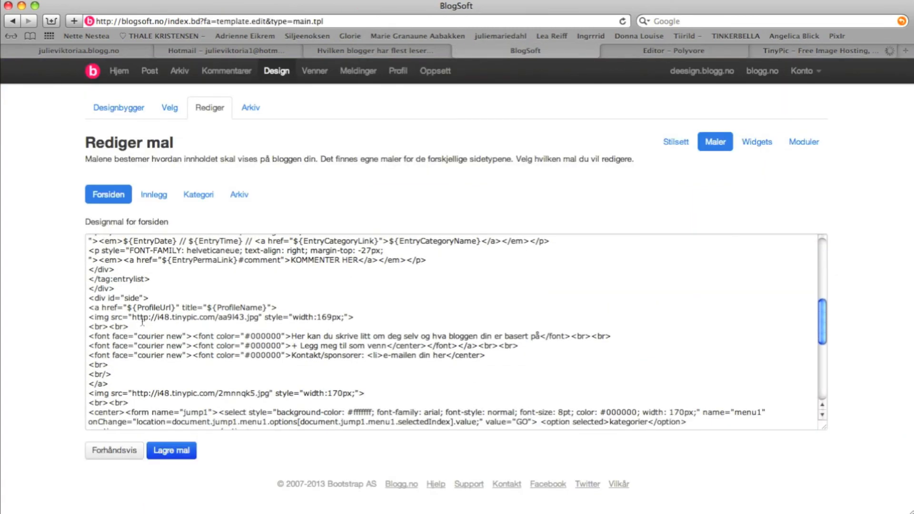
{"action": "left_click_drag", "start_coordinate": [131, 317], "coordinate": [128, 327]}
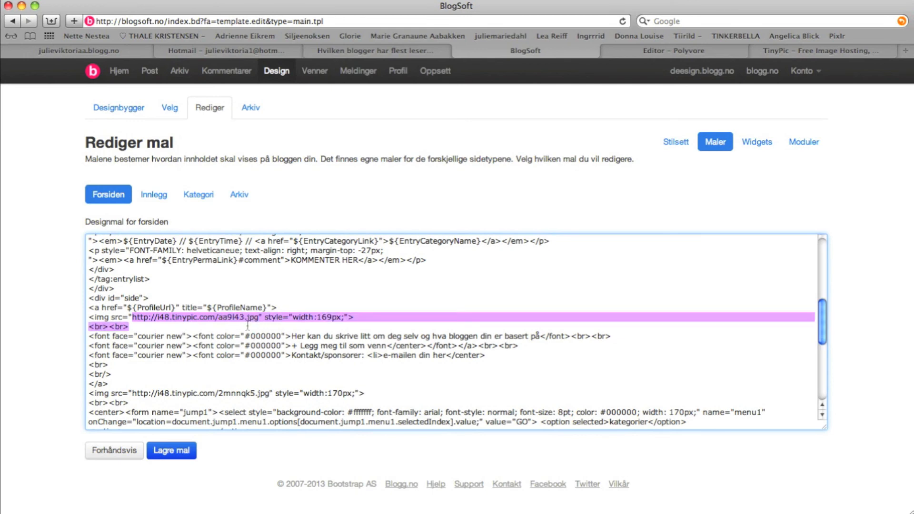
{"action": "right_click", "coordinate": [217, 316]}
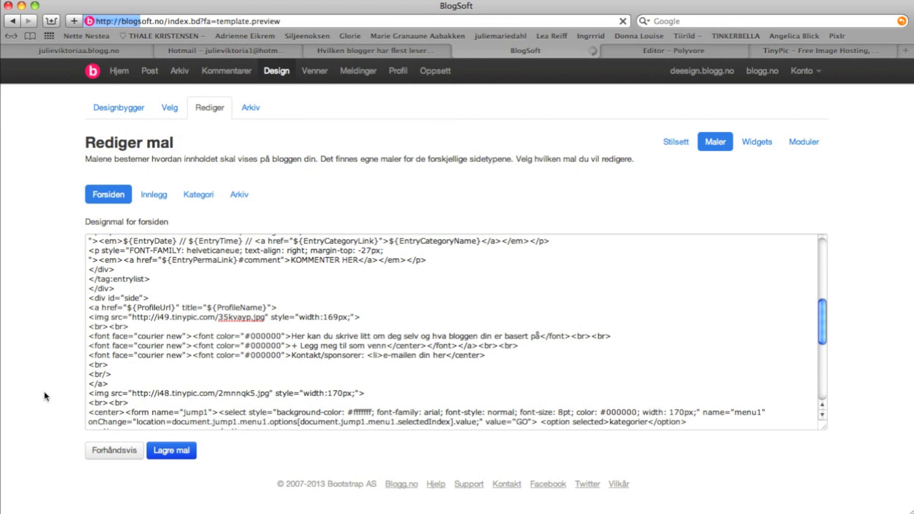
{"action": "left_click", "coordinate": [114, 451]}
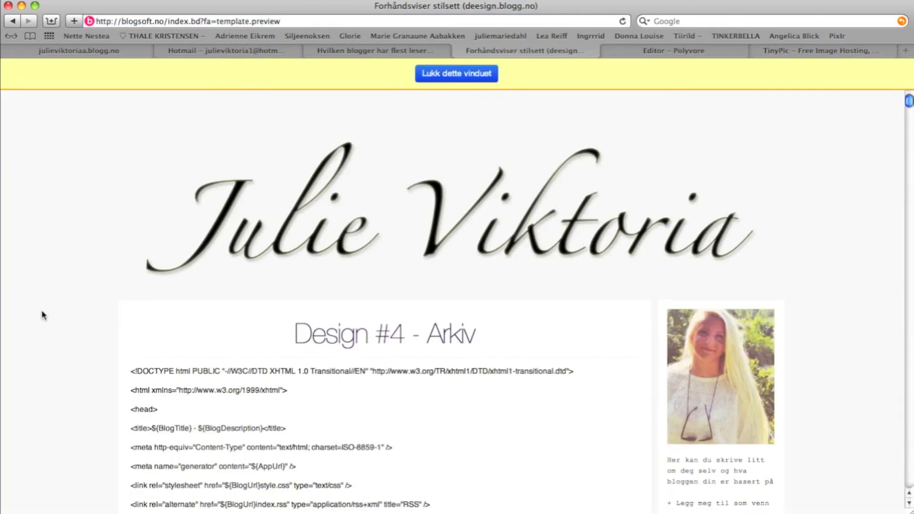
{"action": "scroll", "scroll_direction": "down", "scroll_amount": 3}
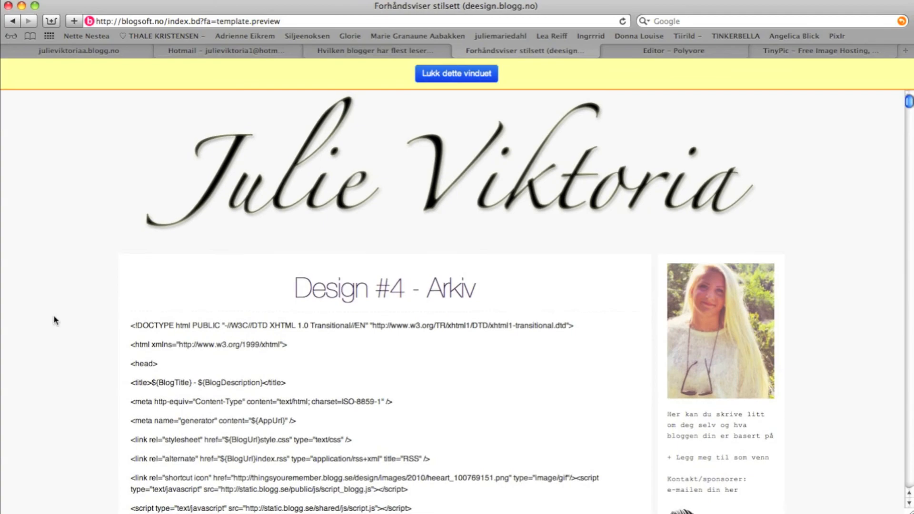